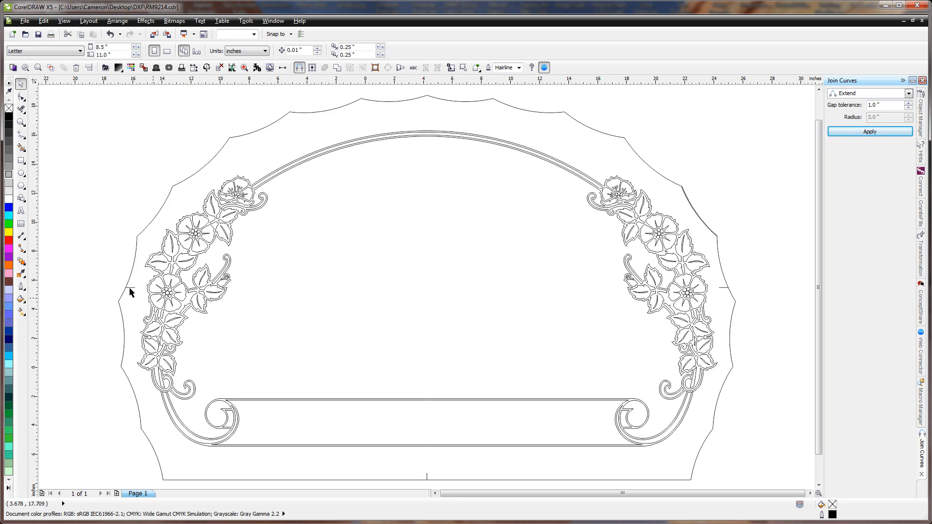
mouse_move(722, 297)
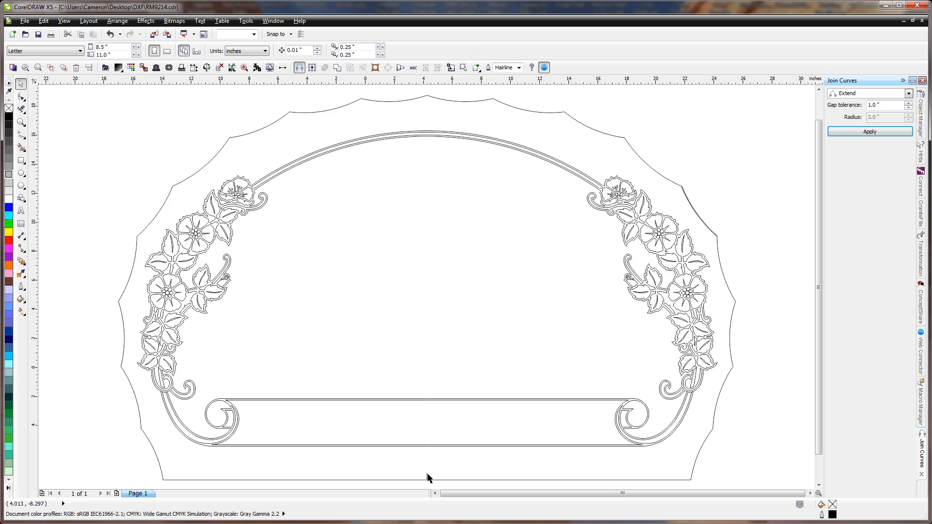
mouse_move(668, 244)
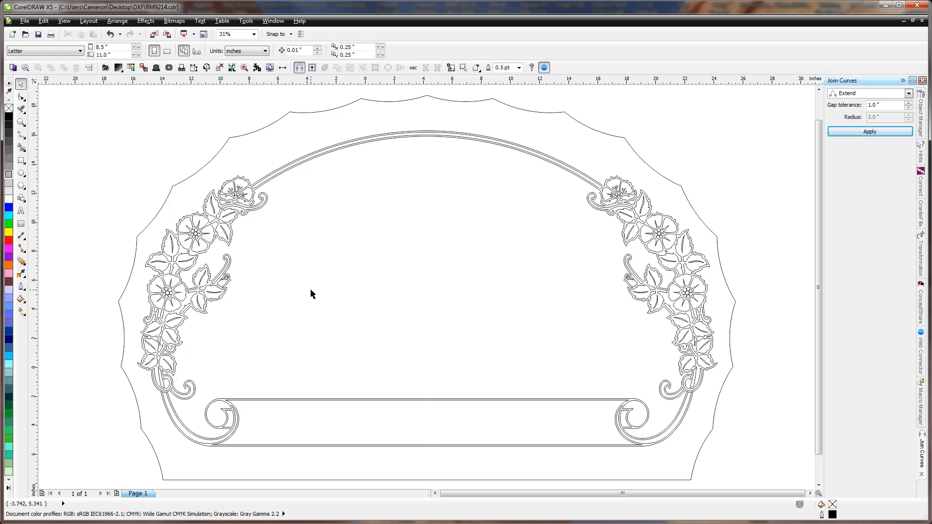
mouse_move(237, 318)
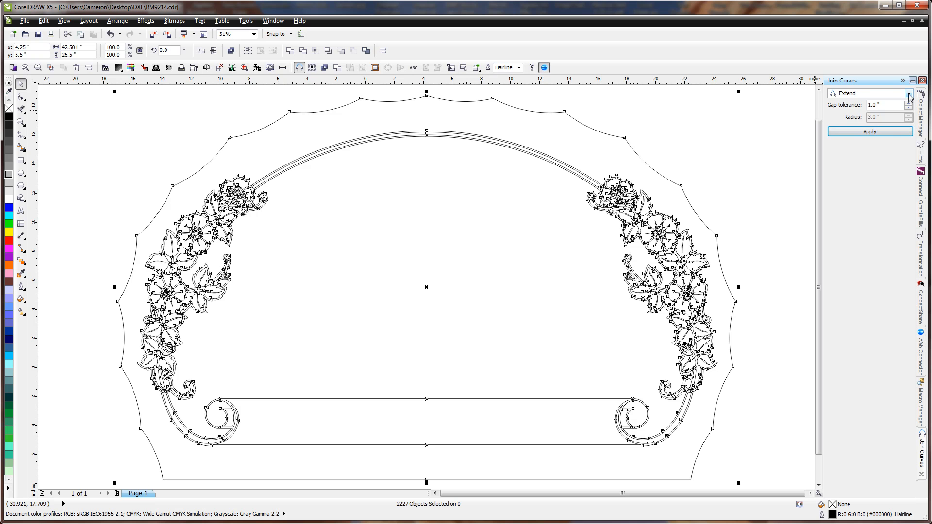
Set Join Curves to the Bezier Curve method and join the open ends of the arch outline
click(906, 93)
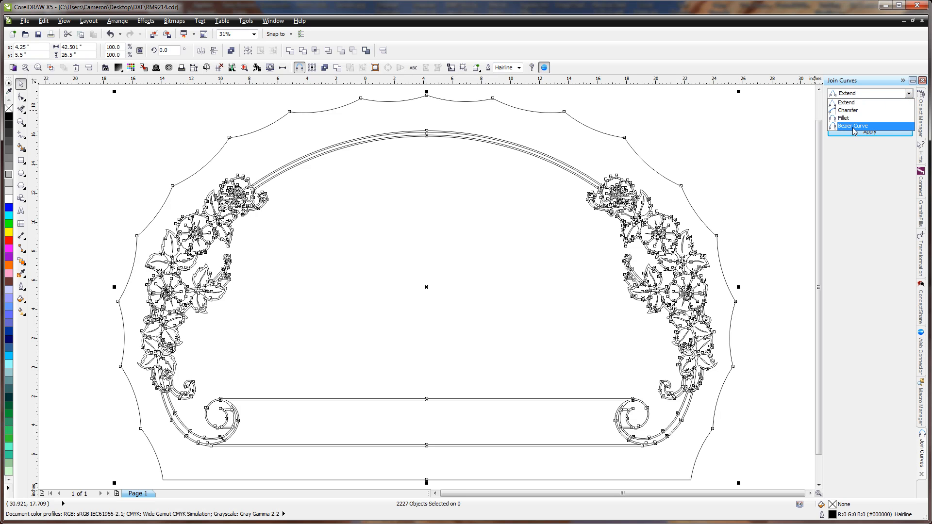
click(852, 127)
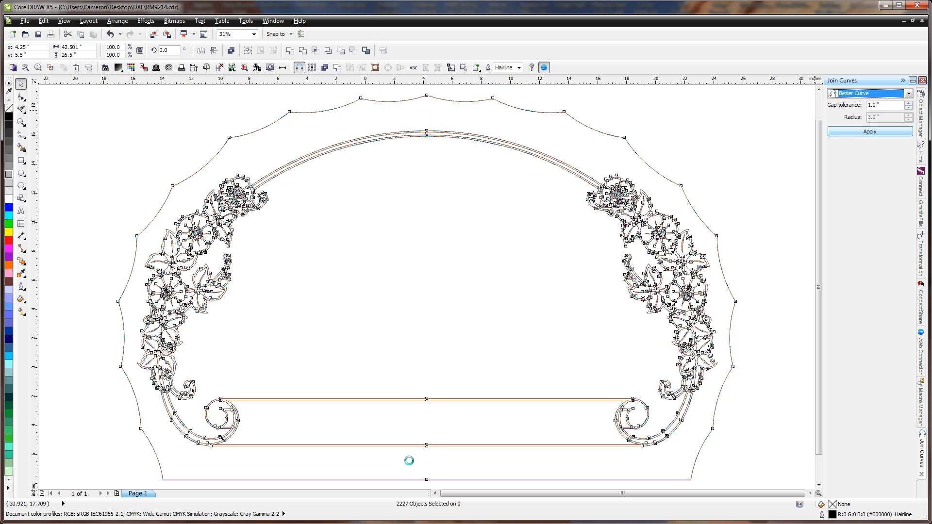
click(869, 131)
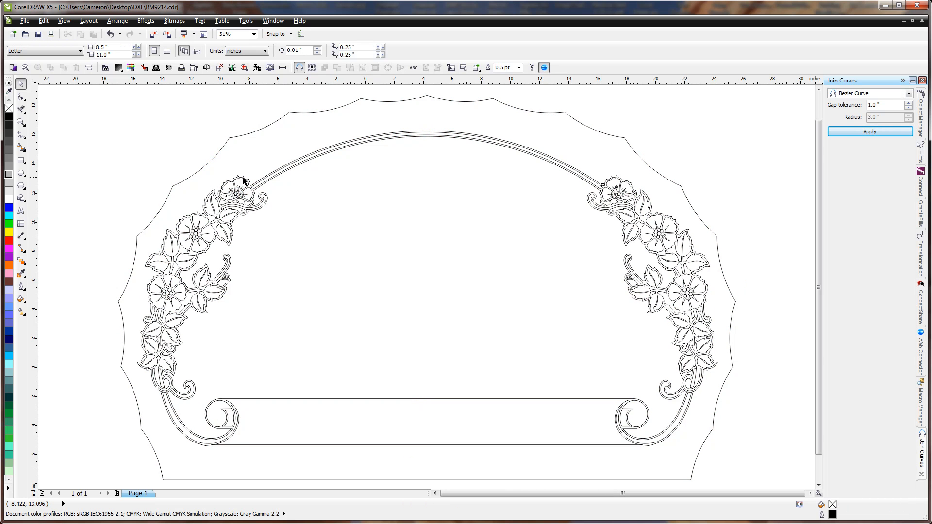
mouse_move(137, 120)
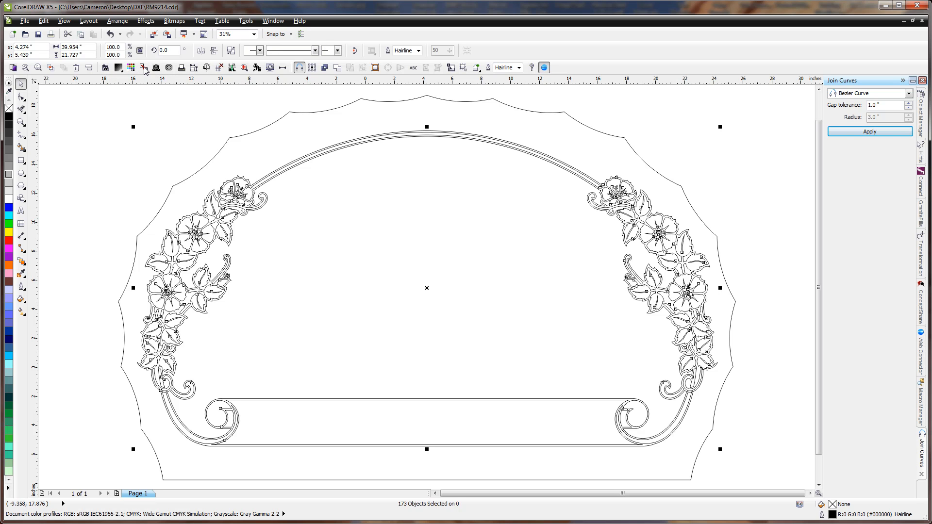
mouse_move(182, 150)
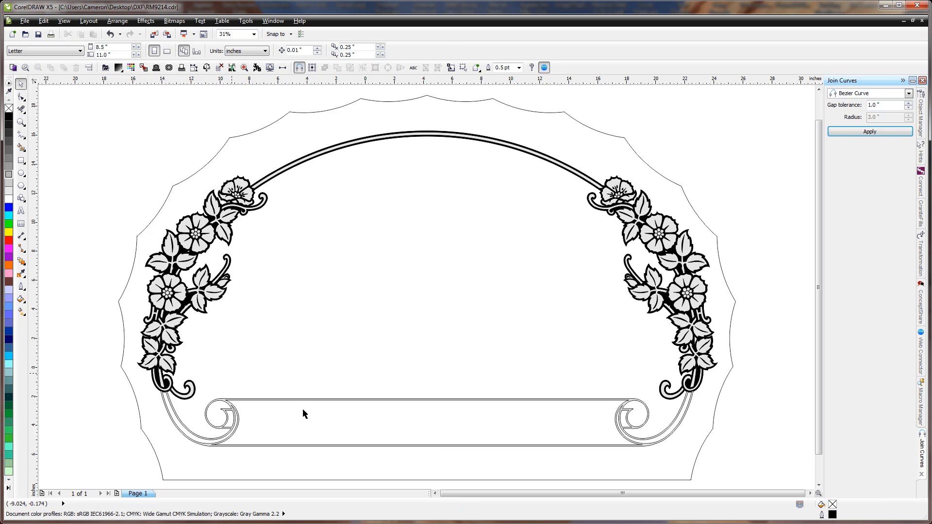
mouse_move(692, 394)
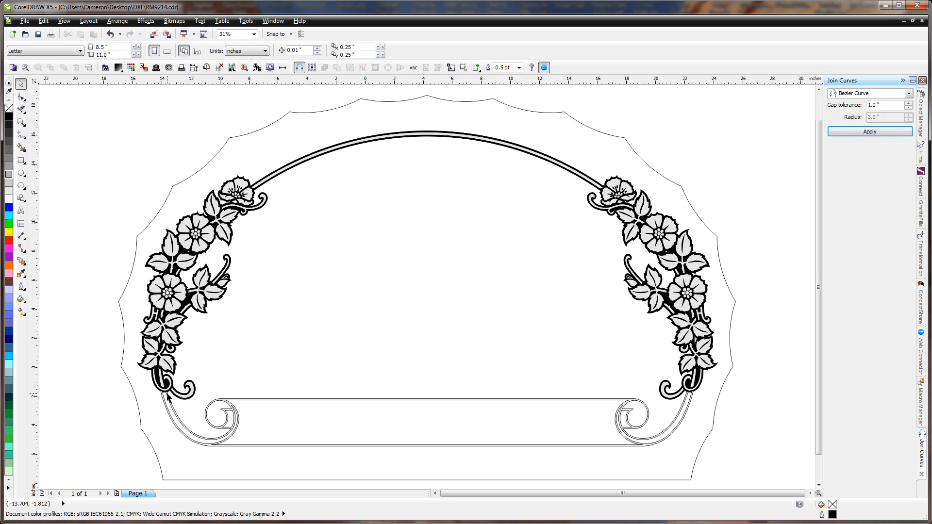
mouse_move(44, 92)
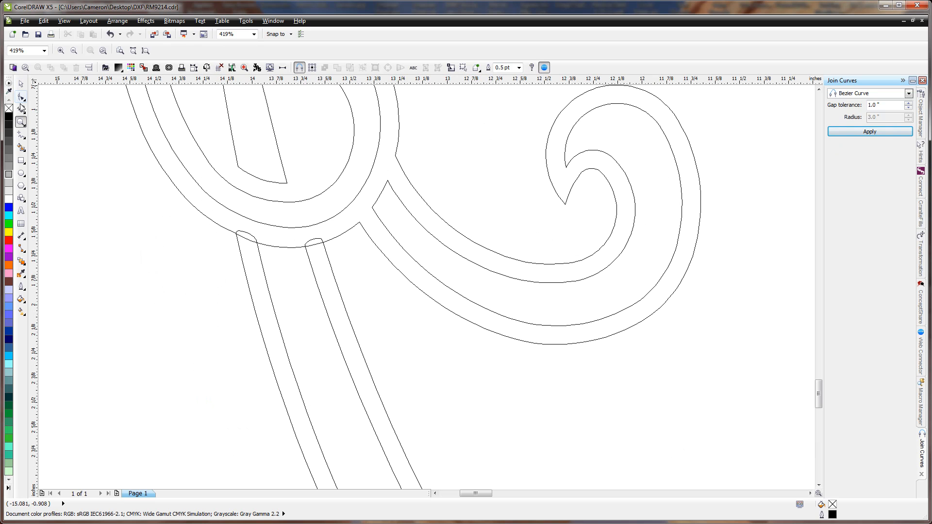
mouse_move(21, 110)
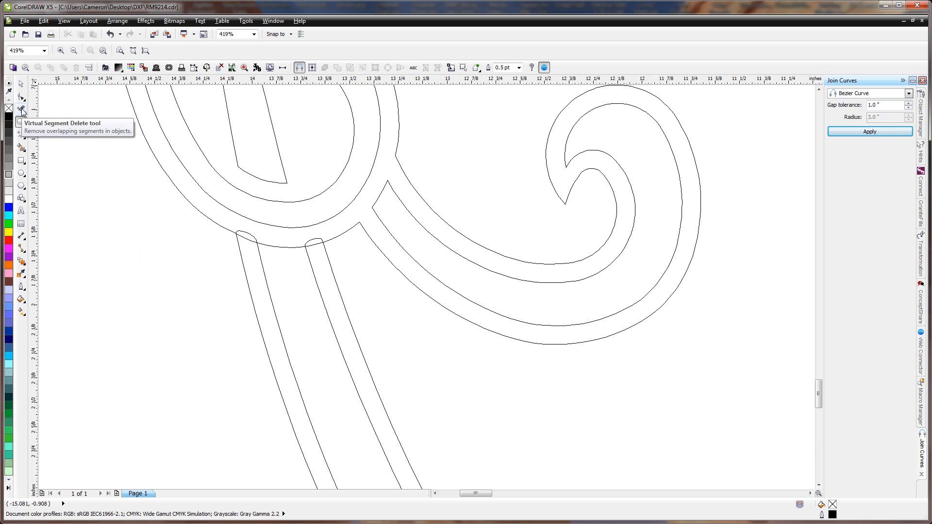
Trim the overlapping segment where a stem meets the curled scroll with Virtual Segment Delete
click(21, 110)
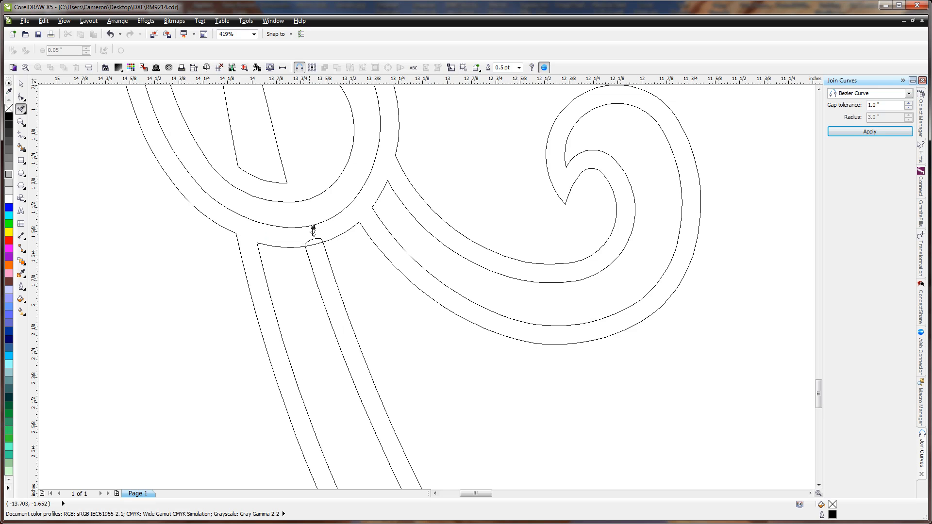
mouse_move(326, 290)
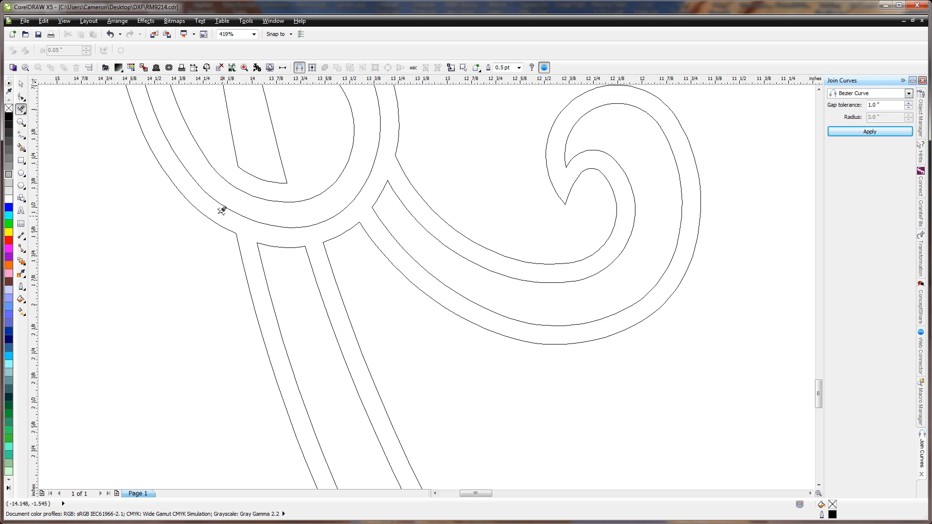
mouse_move(202, 203)
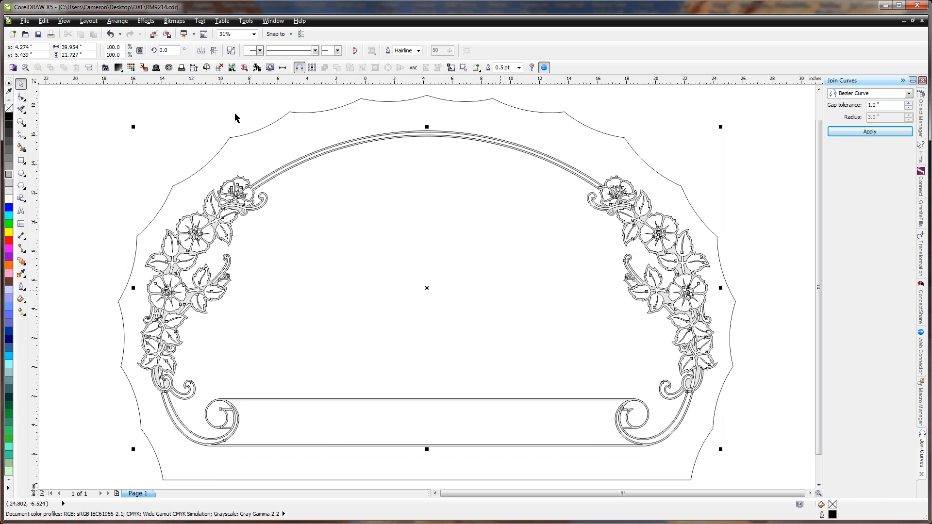
mouse_move(142, 68)
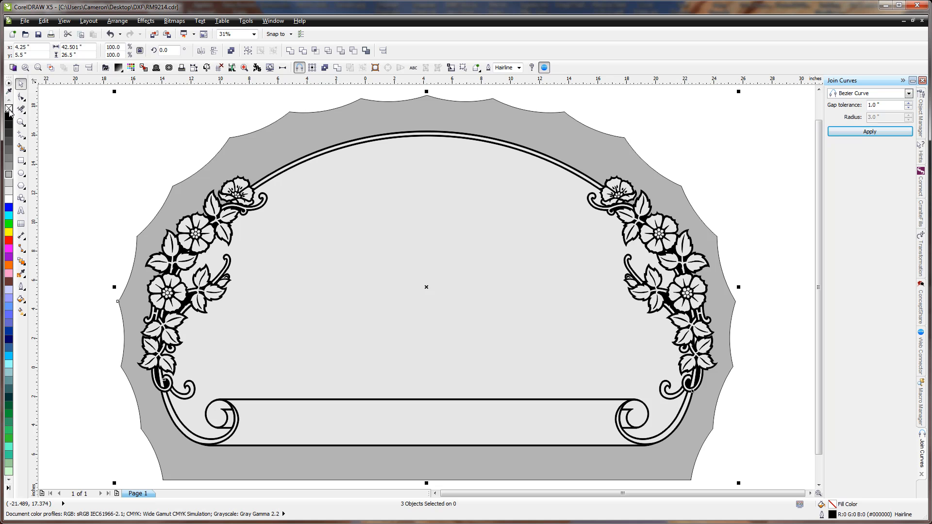
click(116, 146)
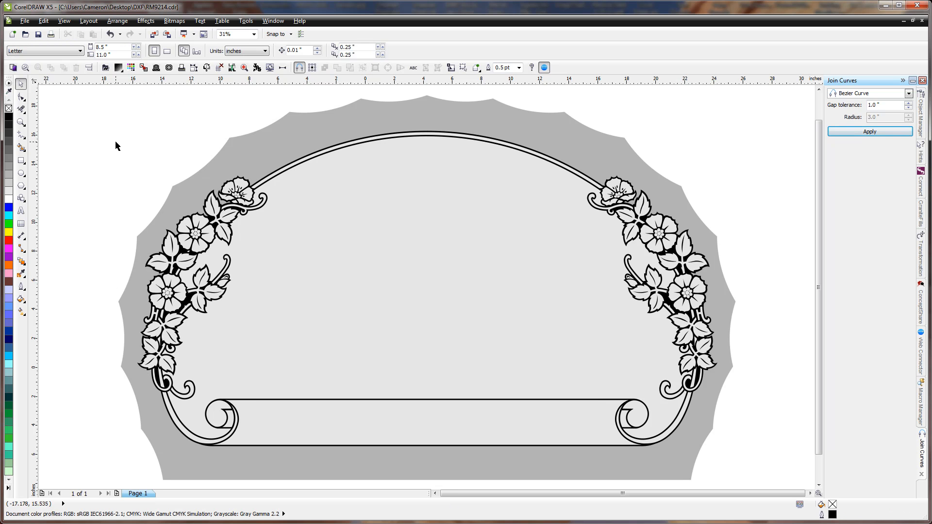
mouse_move(133, 190)
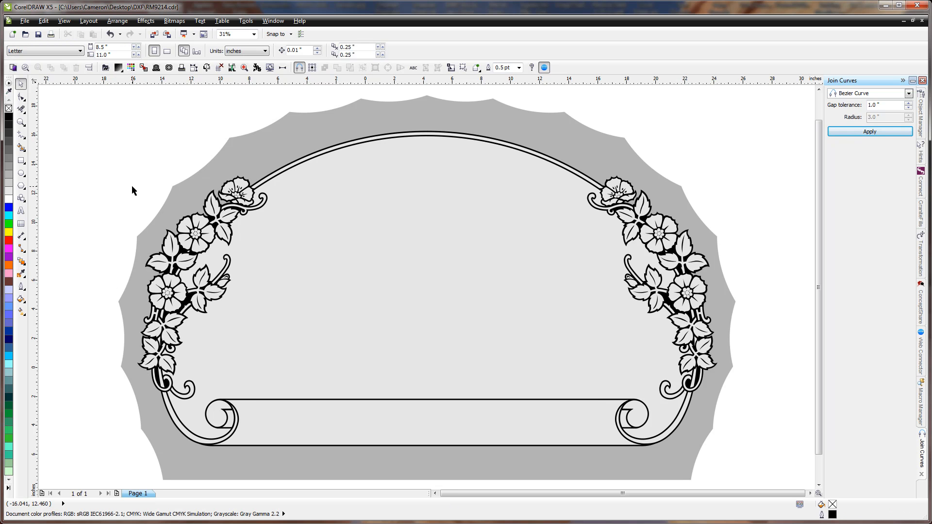